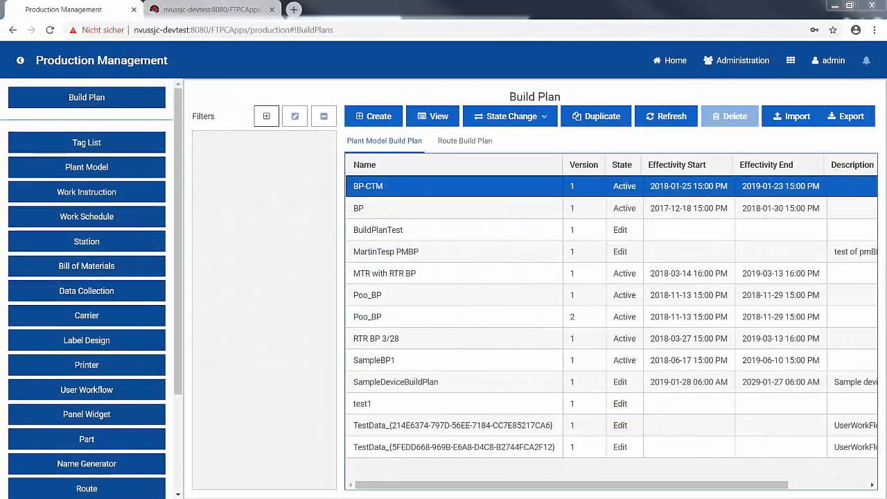
pyautogui.moveTo(380, 117)
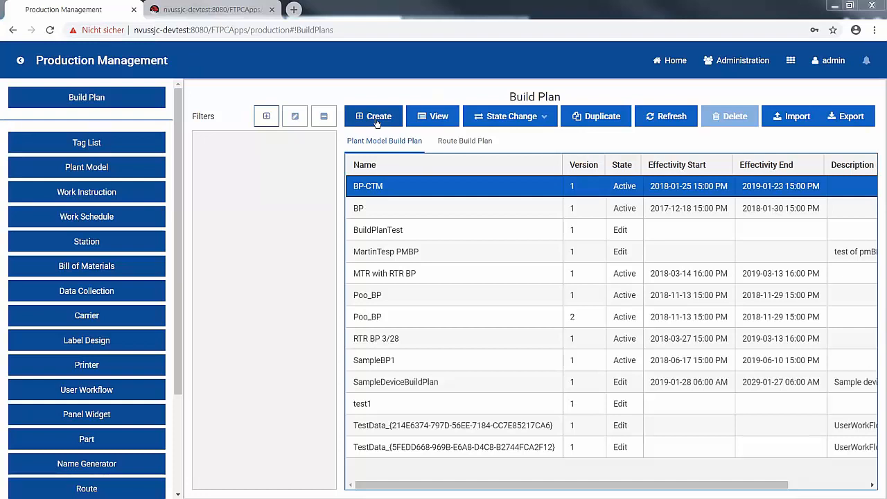
# Step: Create a build plan named aSampleDeviceBuildPlan, version 1, description 'a Sample Device BuildPlan'
pyautogui.click(375, 117)
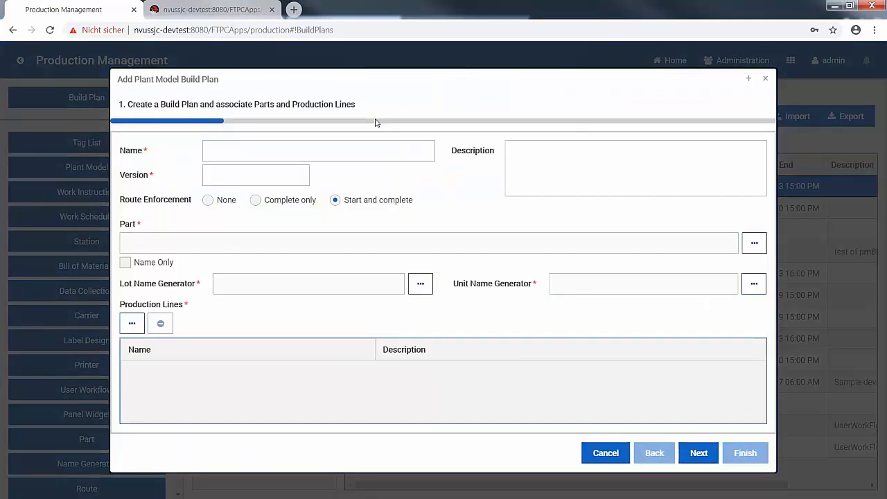
pyautogui.write('aSampleDeviceBuildPlan')
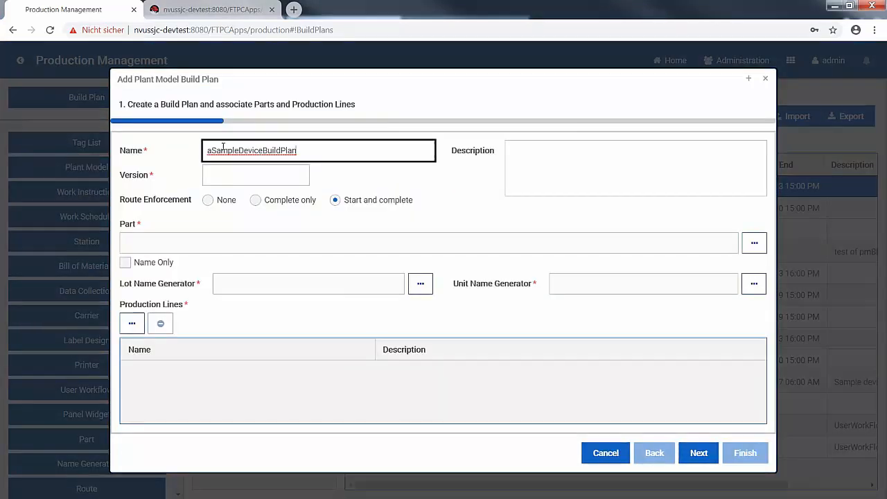
pyautogui.write('1')
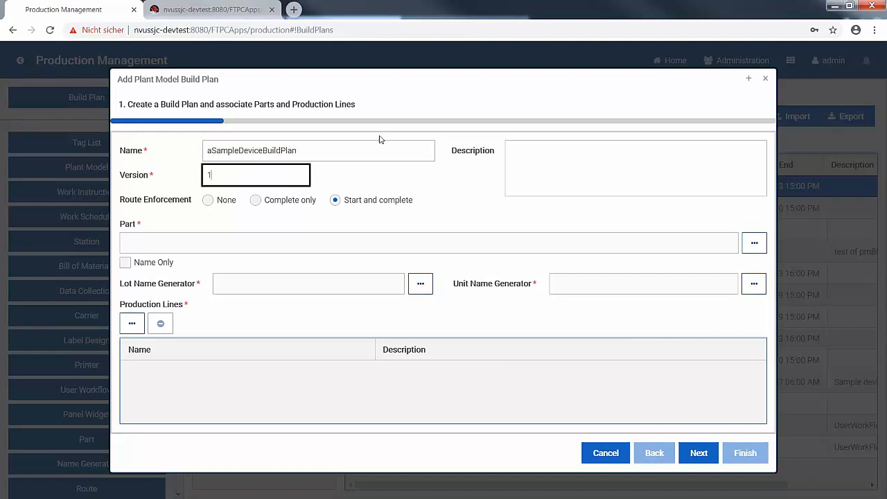
pyautogui.write('a Sample Device BuildPlan')
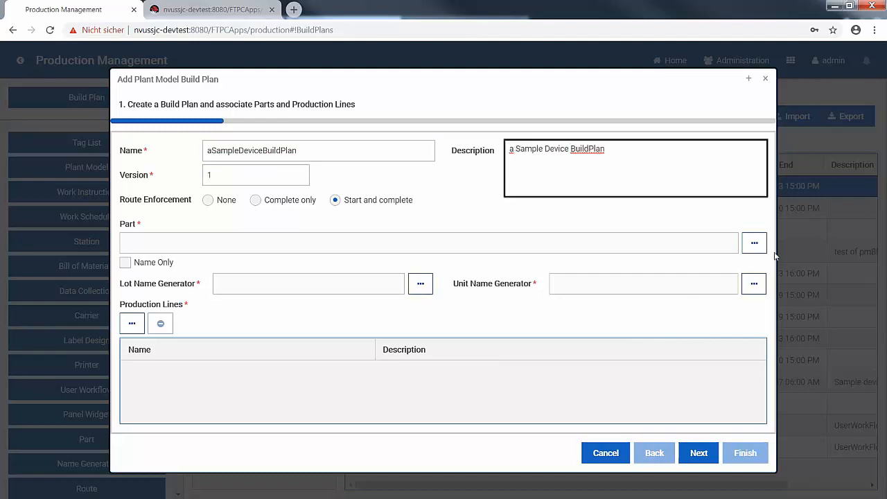
# Step: Select part SampleDevice and name generators lotGen for lots and unitGen for units
pyautogui.click(754, 242)
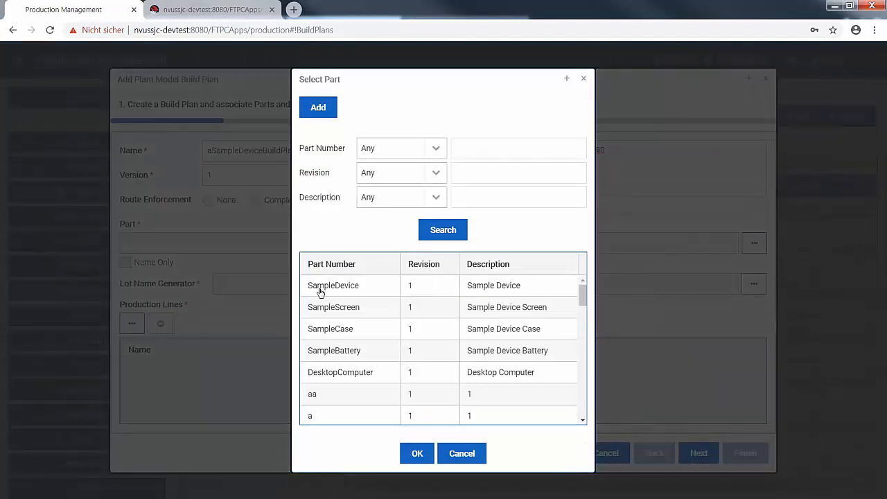
pyautogui.click(415, 453)
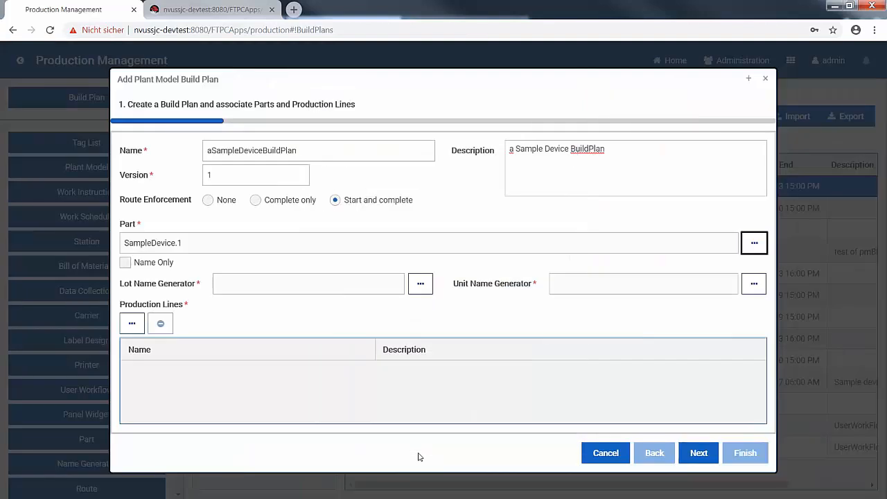
pyautogui.click(420, 283)
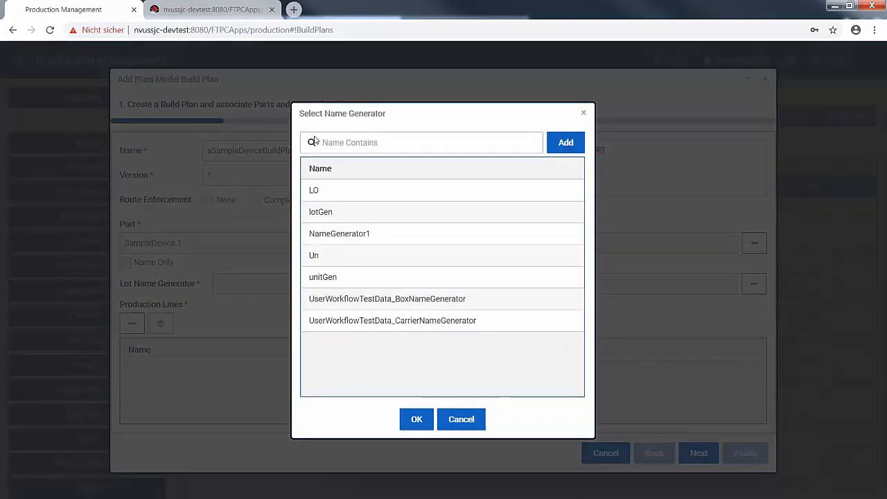
pyautogui.click(320, 211)
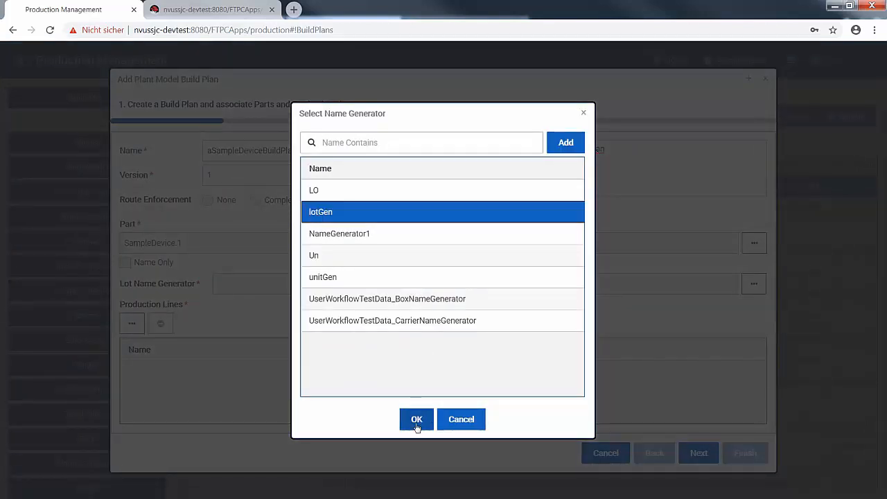
pyautogui.click(416, 419)
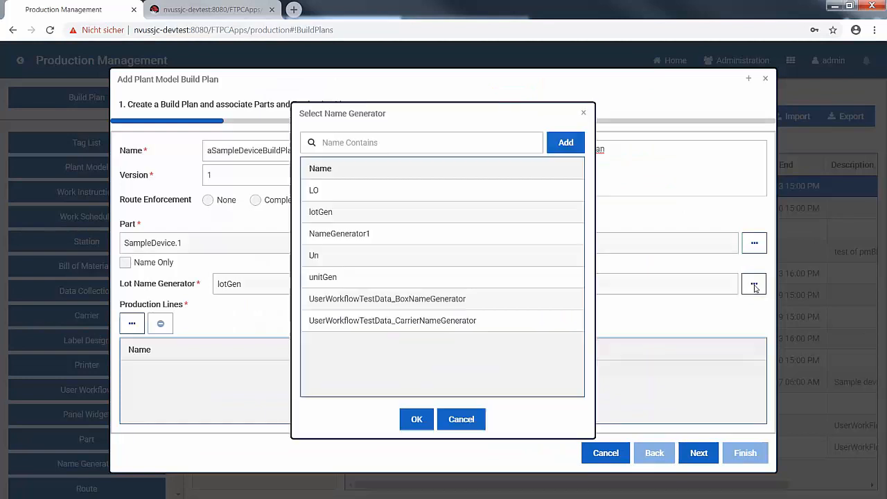
pyautogui.click(323, 277)
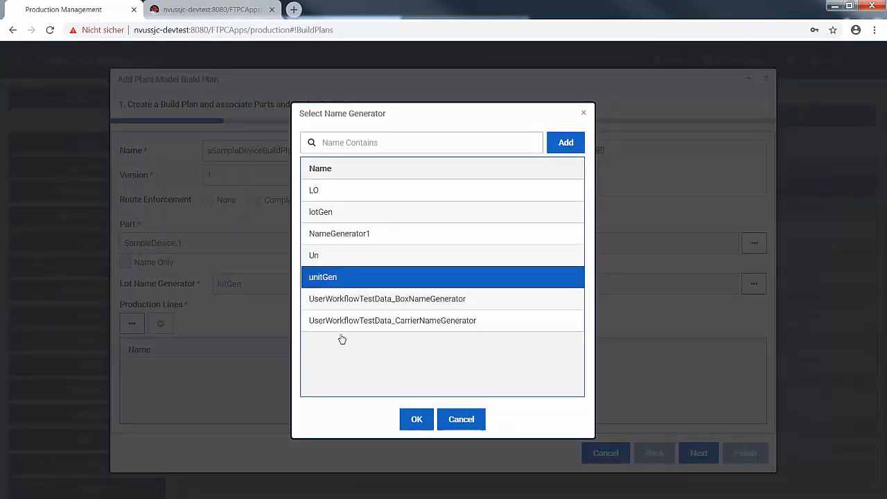
pyautogui.click(416, 418)
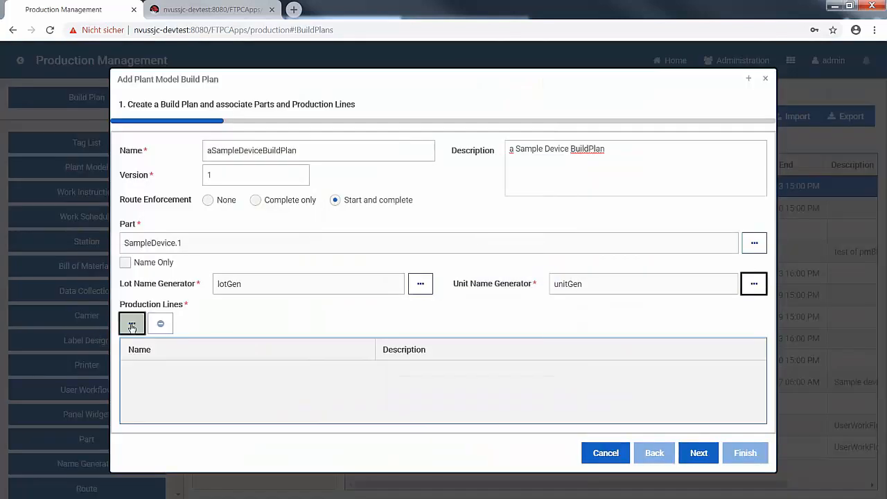
# Step: Choose production line SampleDeviceLine1 and continue to workflow assignment
pyautogui.click(131, 325)
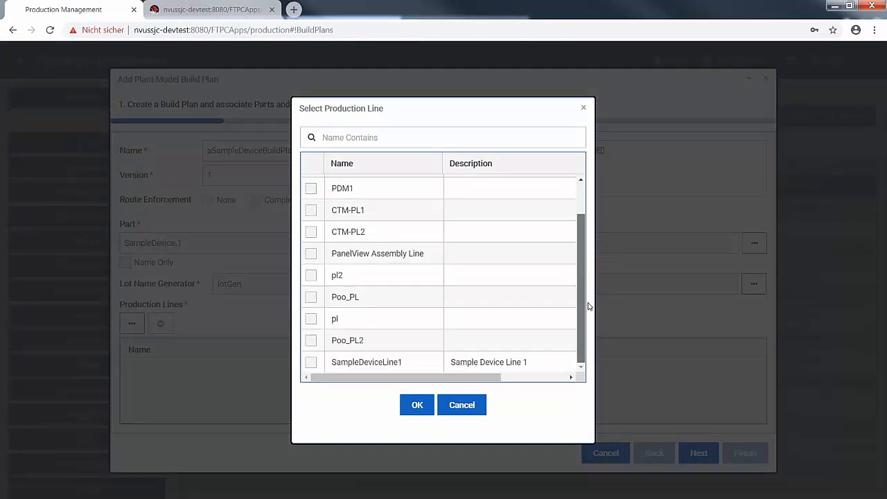
pyautogui.click(310, 362)
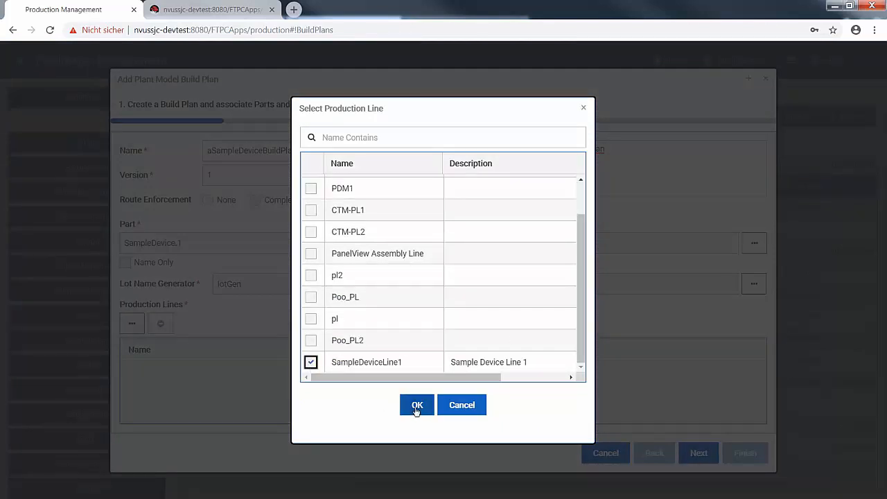
pyautogui.click(416, 404)
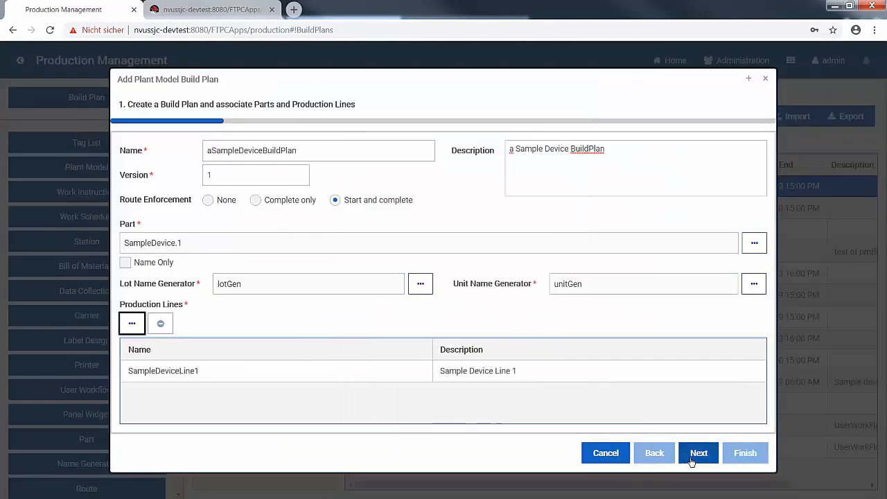
pyautogui.click(698, 451)
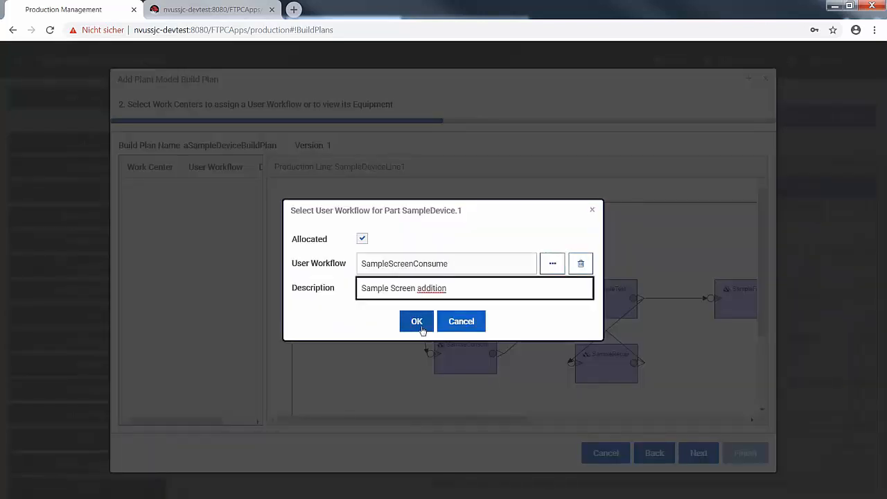
# Step: Assign workflow SampleScreenConsume to SampleConsumeScreen1 and finish saving the build plan
pyautogui.click(416, 321)
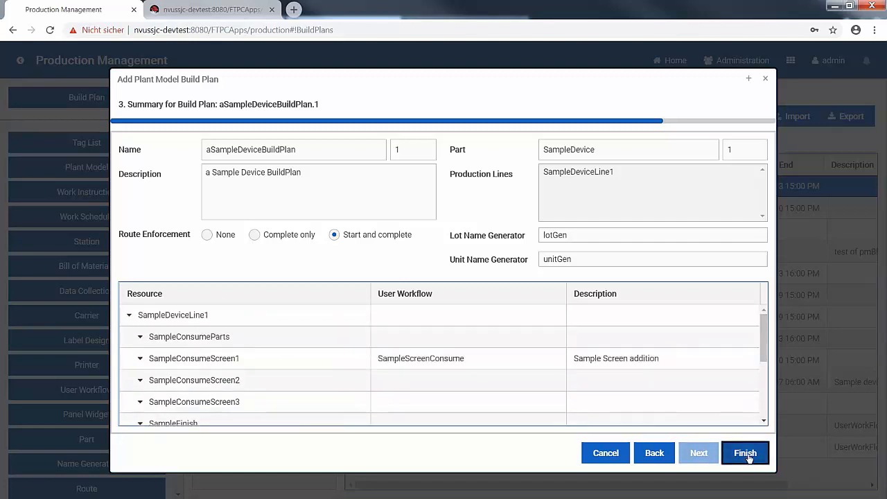
pyautogui.click(745, 452)
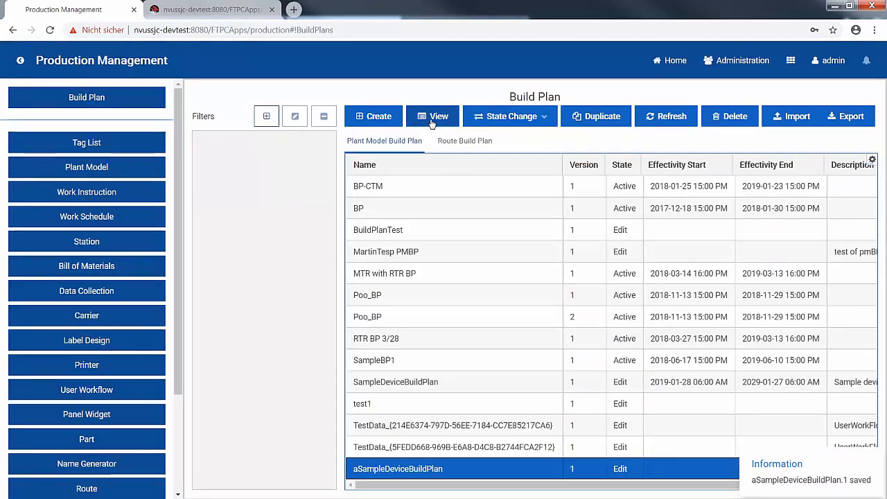
# Step: View the details of the saved aSampleDeviceBuildPlan
pyautogui.click(432, 116)
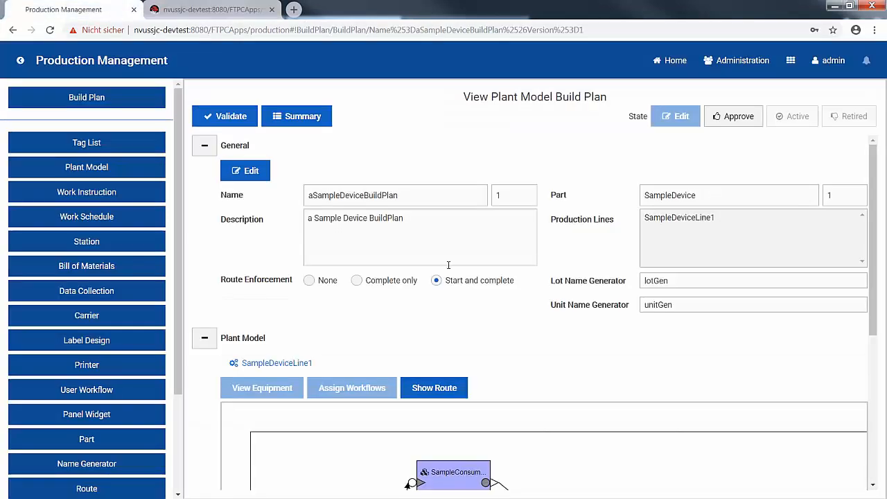
pyautogui.moveTo(592, 116)
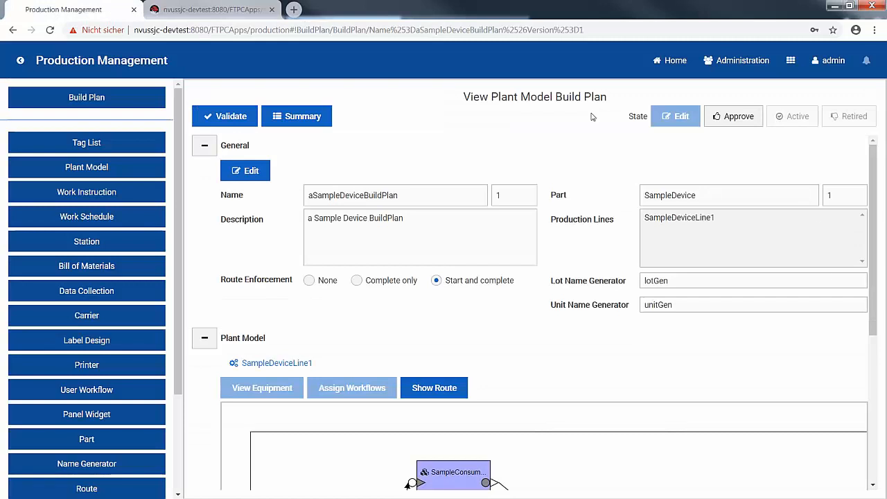
pyautogui.moveTo(733, 117)
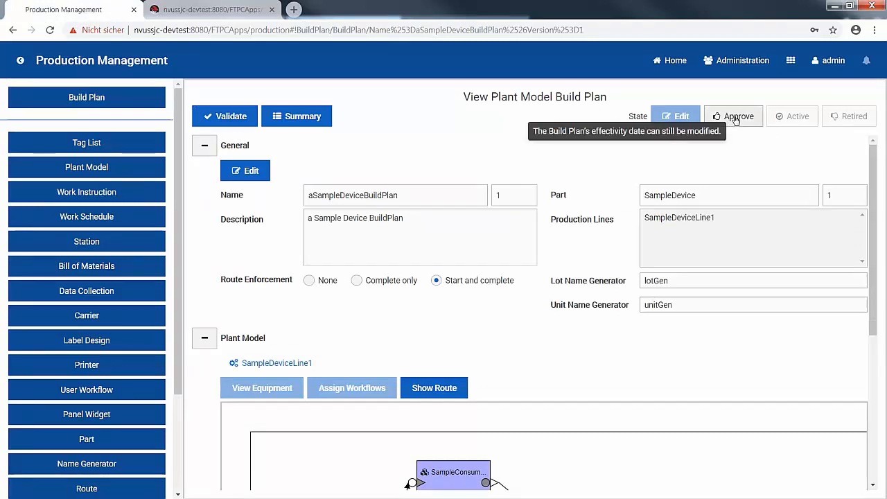